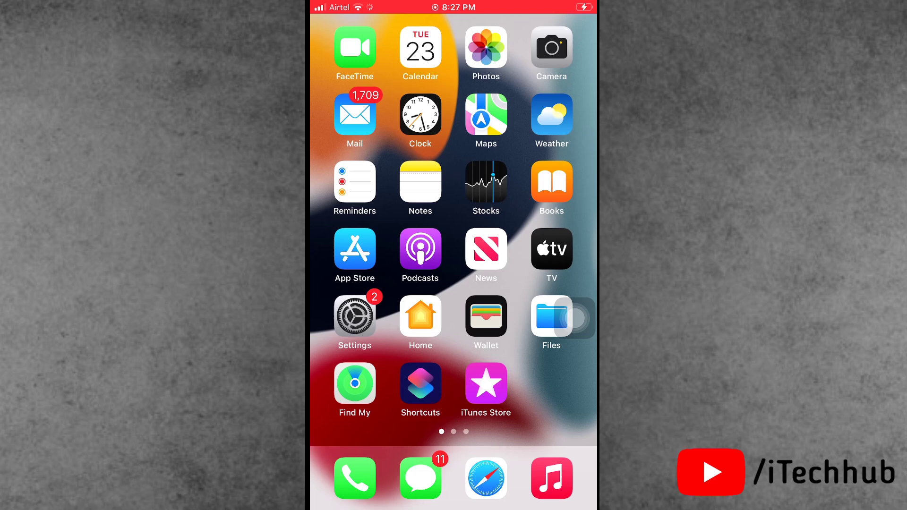
- Open the Settings app from the Home Screen and go to Screen Time
{"action": "left_click", "coordinate": [355, 318]}
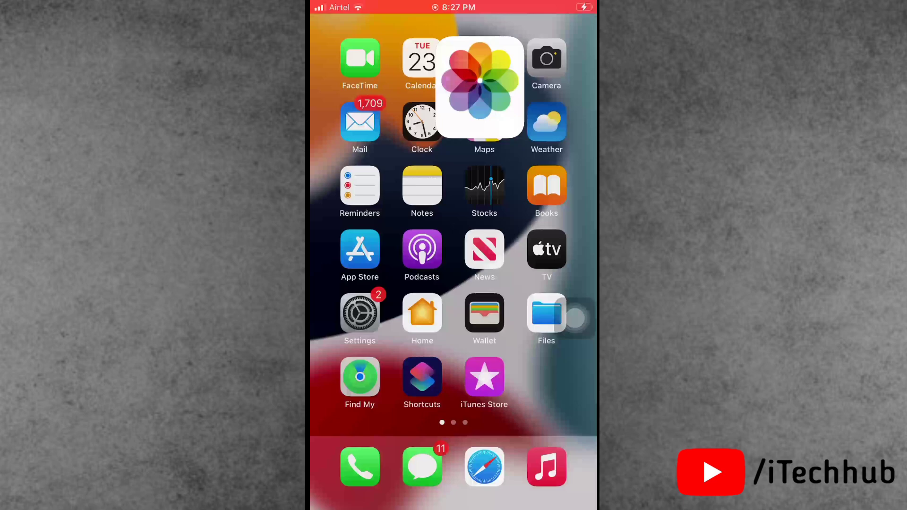
{"action": "scroll", "scroll_direction": "left", "scroll_amount": 3}
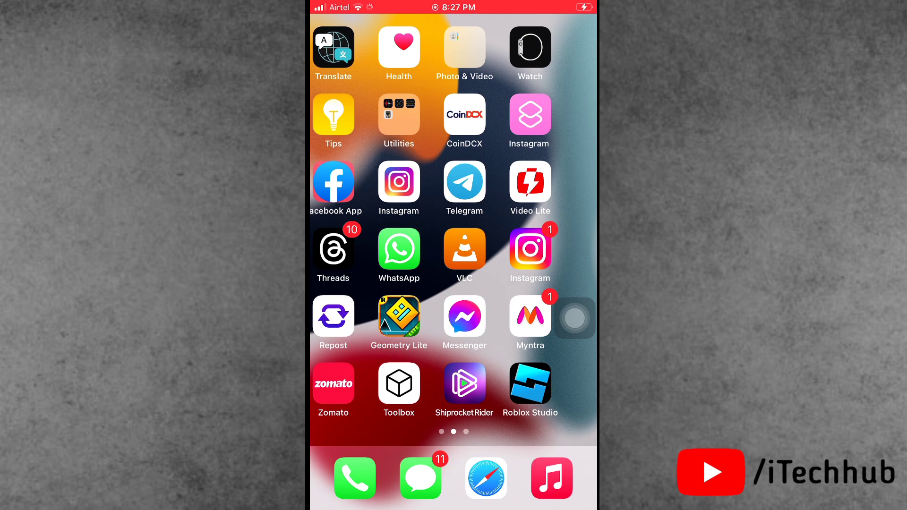
{"action": "scroll", "scroll_direction": "right", "scroll_amount": 3}
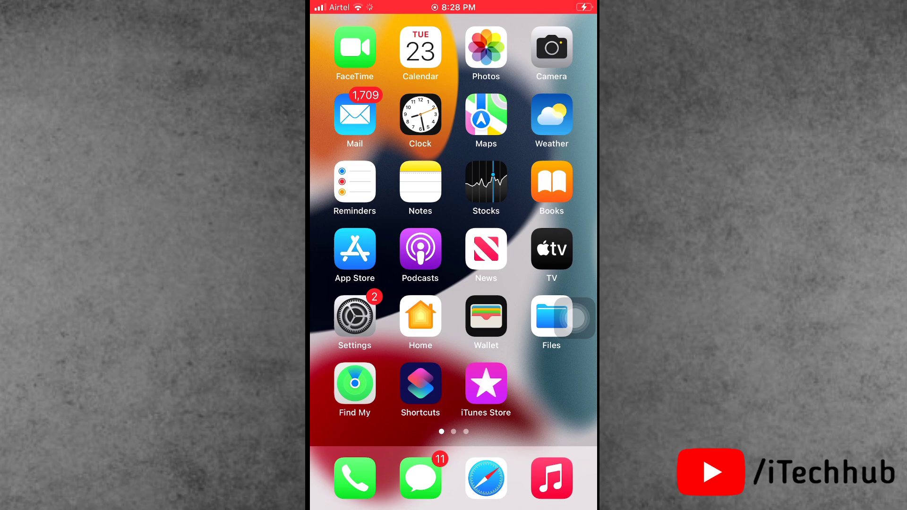
{"action": "left_click", "coordinate": [355, 315]}
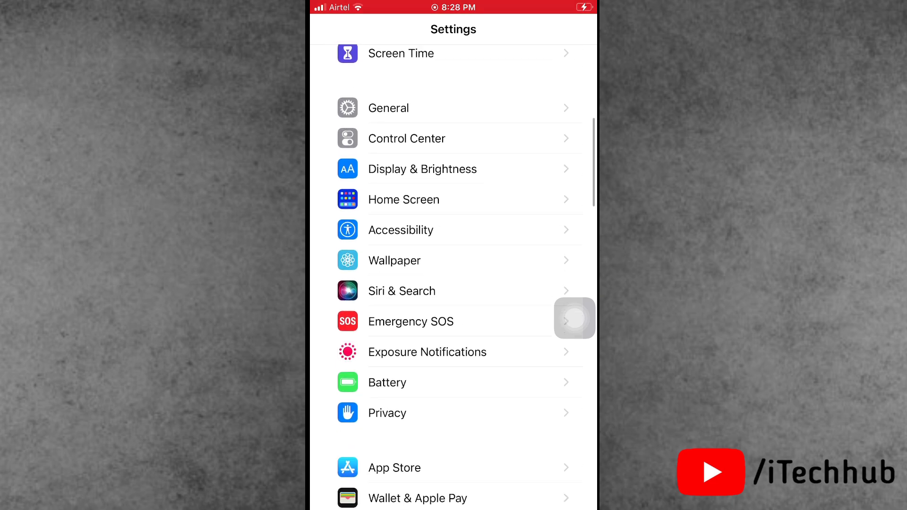
{"action": "scroll", "scroll_direction": "down", "scroll_amount": 3}
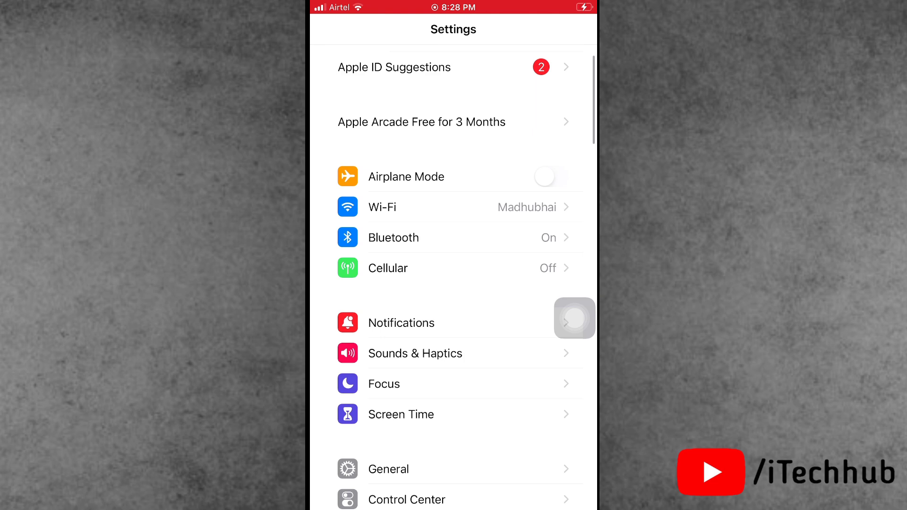
{"action": "scroll", "scroll_direction": "down", "scroll_amount": 3}
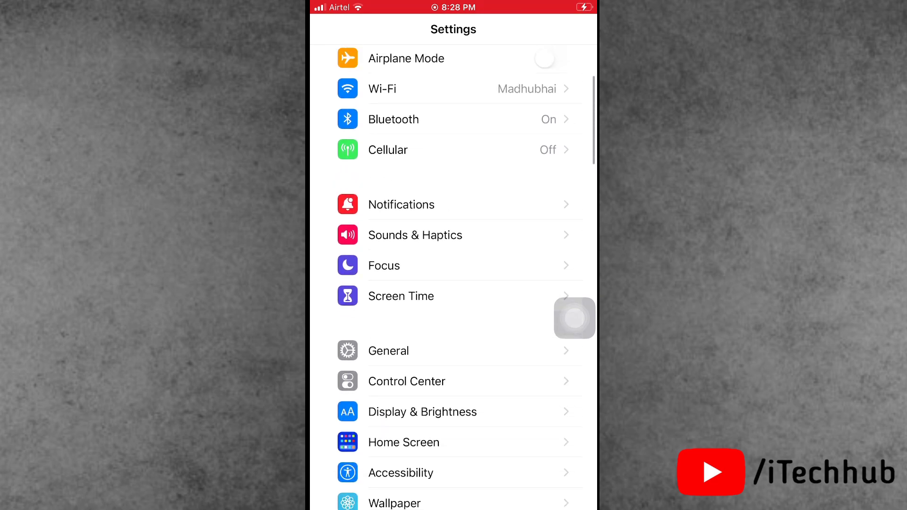
{"action": "left_click", "coordinate": [400, 296]}
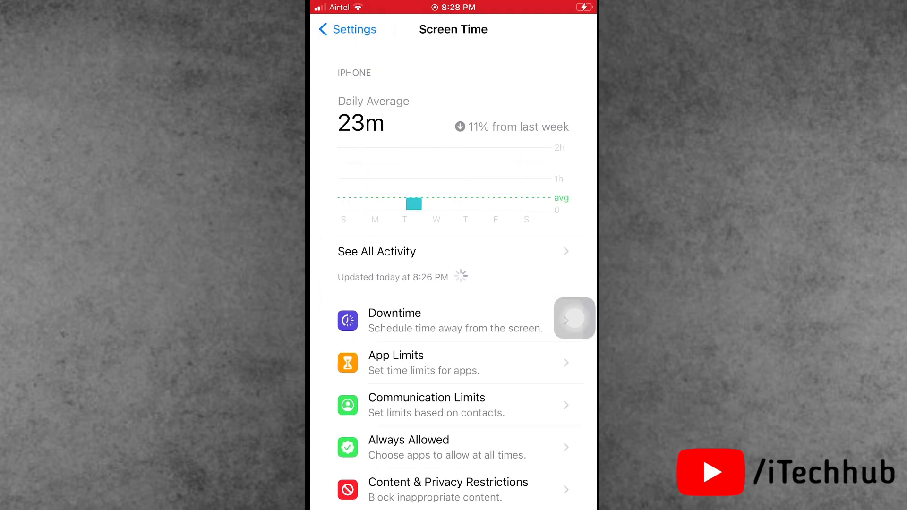
- Set Passcode Changes under Content & Privacy Restrictions to Allow
{"action": "scroll", "scroll_direction": "down", "scroll_amount": 3}
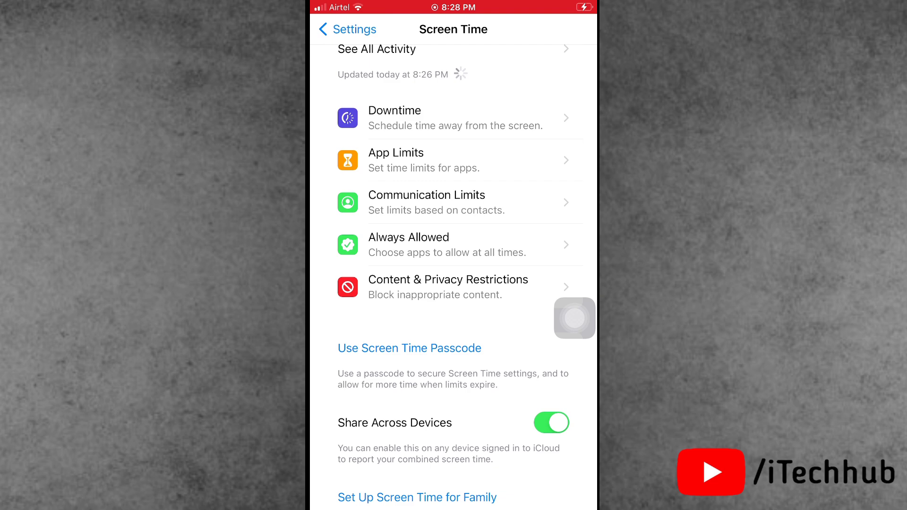
{"action": "left_click", "coordinate": [448, 286]}
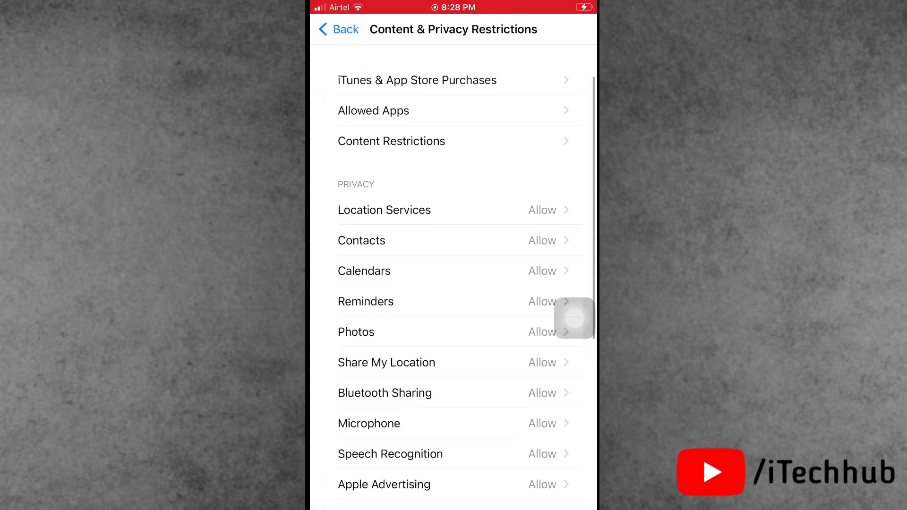
{"action": "scroll", "scroll_direction": "down", "scroll_amount": 3}
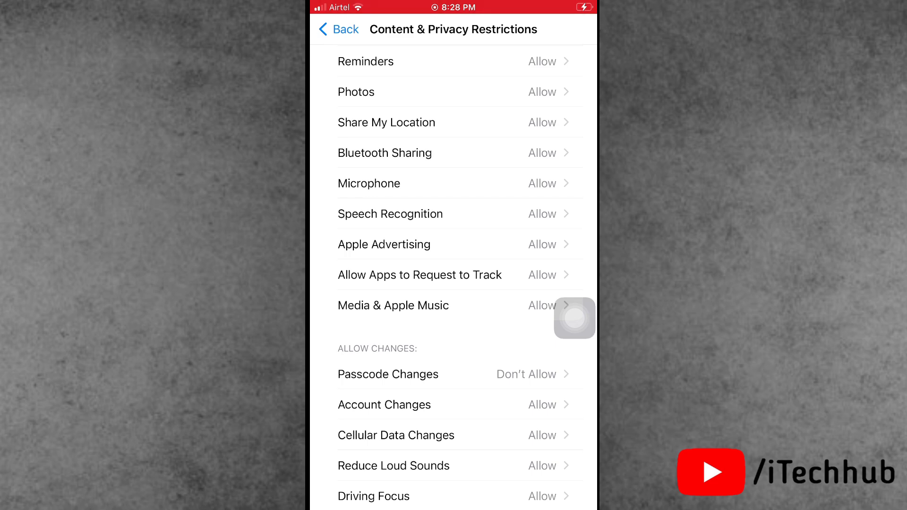
{"action": "left_click", "coordinate": [387, 374]}
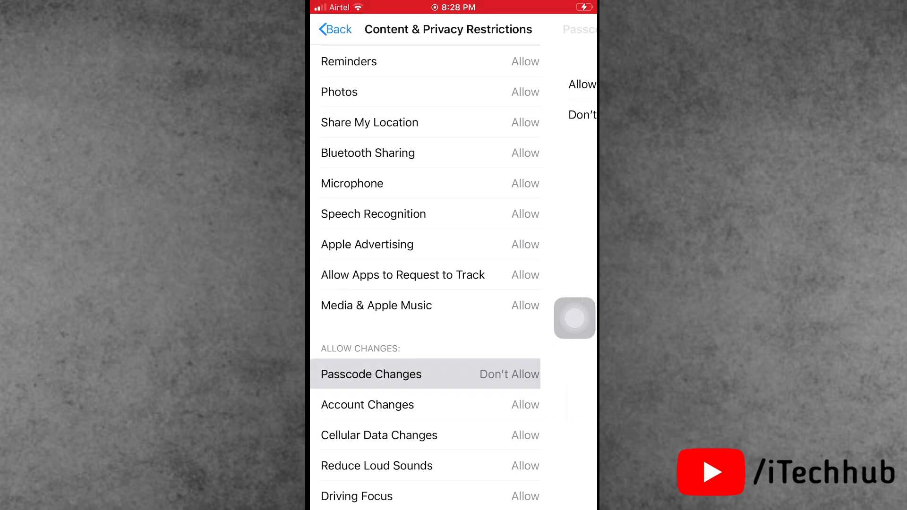
{"action": "left_click", "coordinate": [371, 374]}
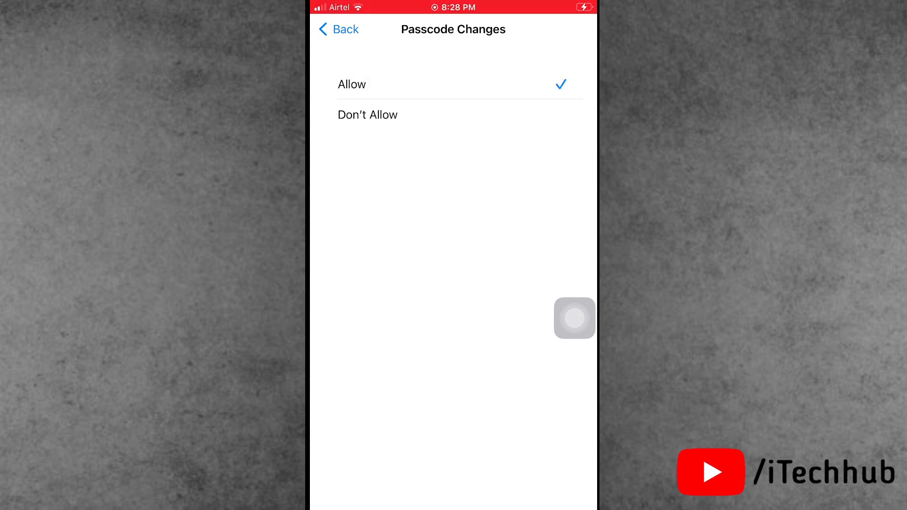
- Back out through Screen Time to the main Settings list, then return Home
{"action": "left_click", "coordinate": [337, 29]}
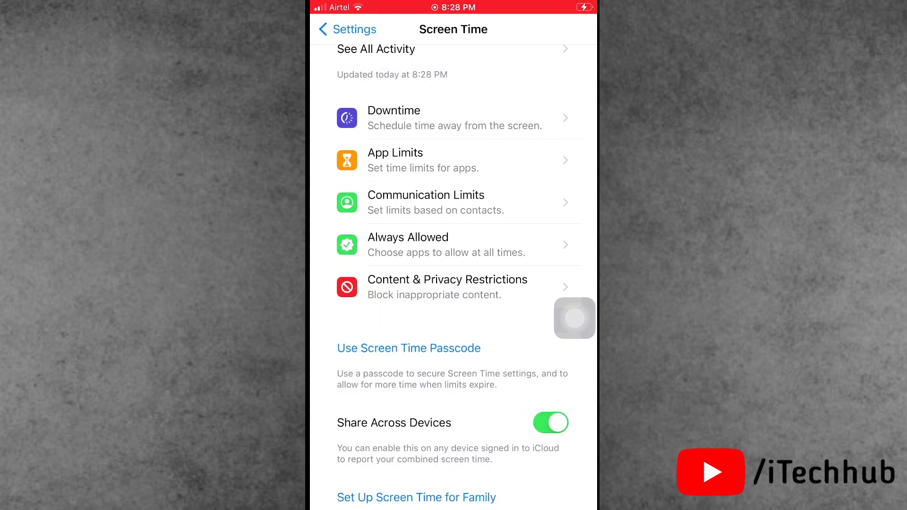
{"action": "left_click", "coordinate": [346, 29]}
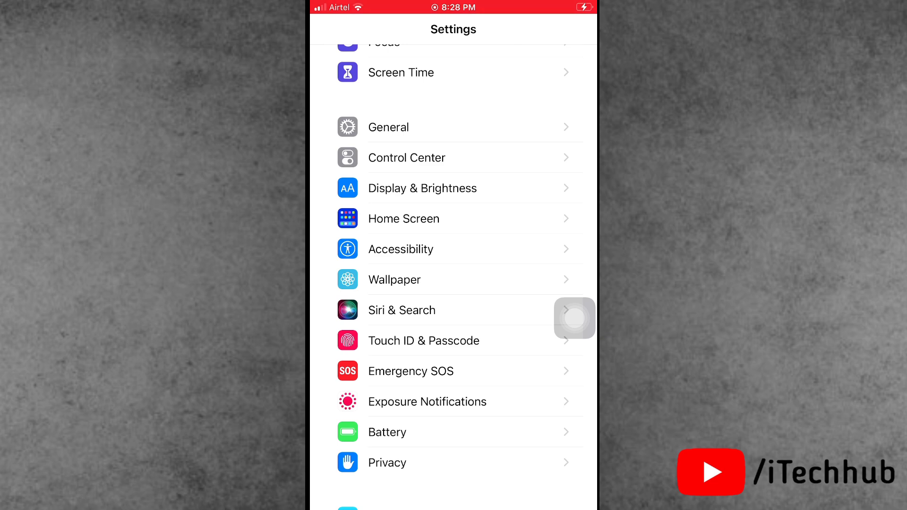
{"action": "left_click", "coordinate": [424, 340]}
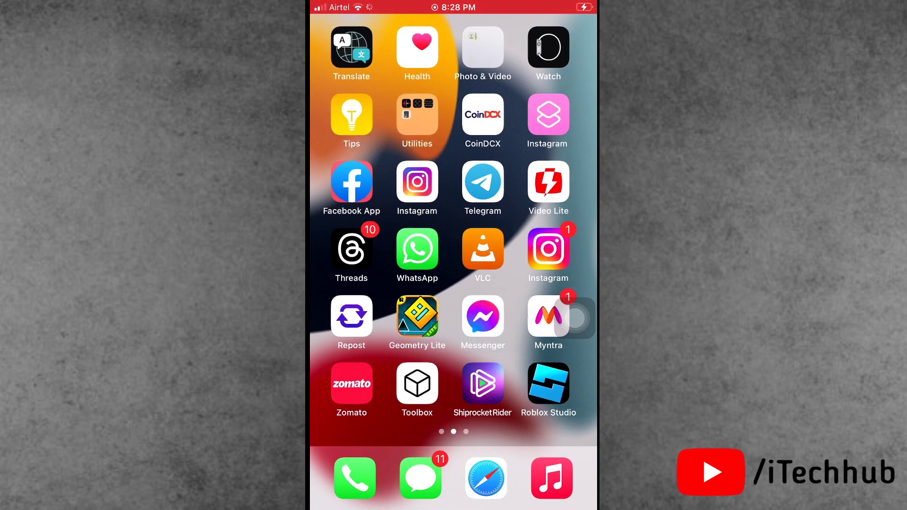
- Swipe across the Home Screen pages to get back to Settings
{"action": "scroll", "scroll_direction": "left", "scroll_amount": 3}
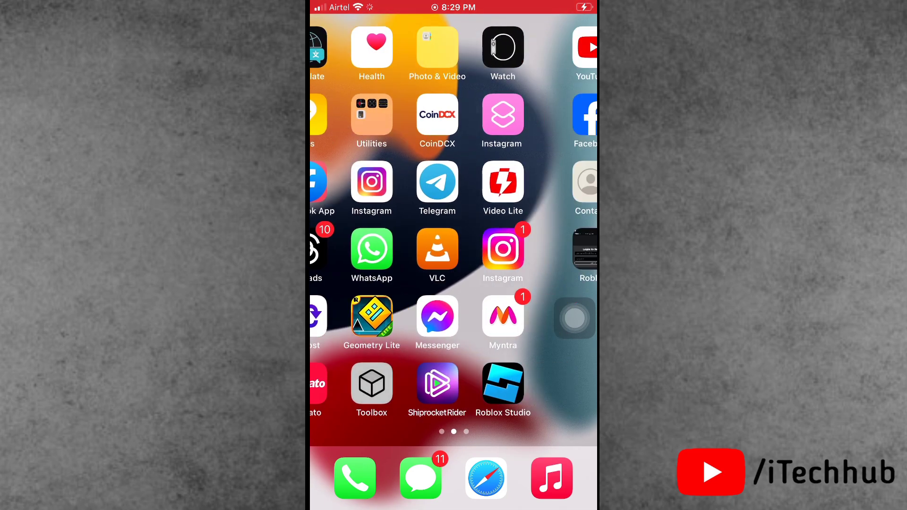
{"action": "scroll", "scroll_direction": "right", "scroll_amount": 3}
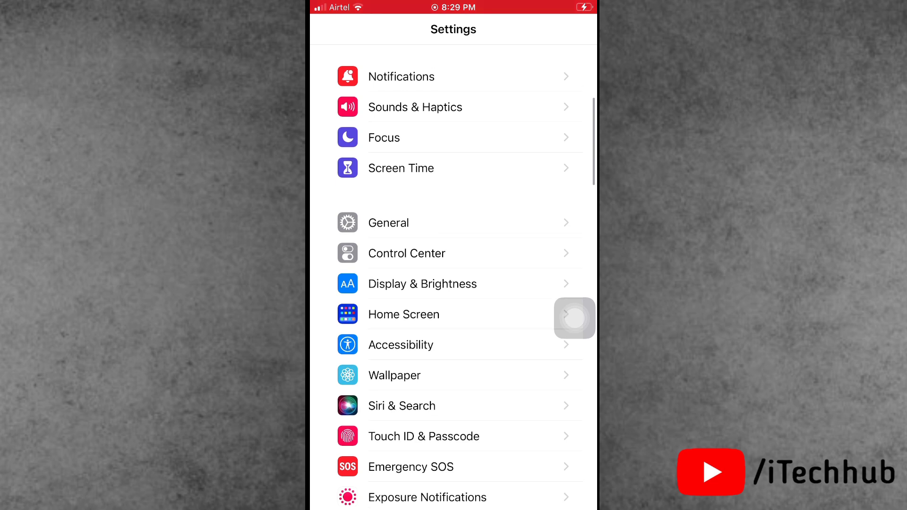
- In General, bring up the slide-to-power-off prompt and cancel it
{"action": "left_click", "coordinate": [387, 223]}
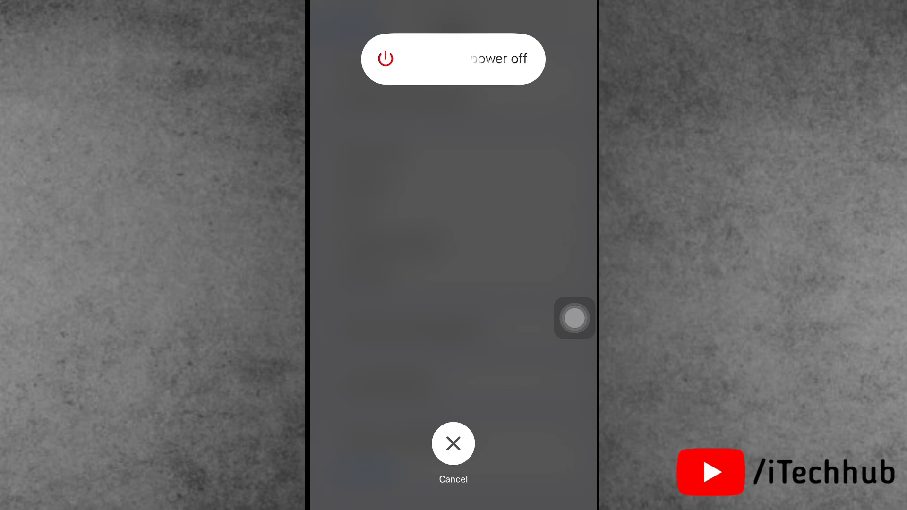
{"action": "left_click", "coordinate": [453, 443]}
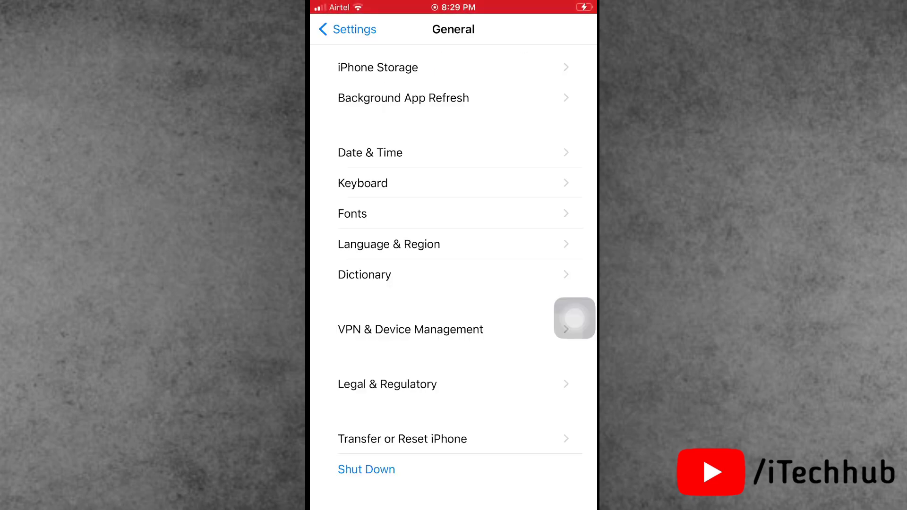